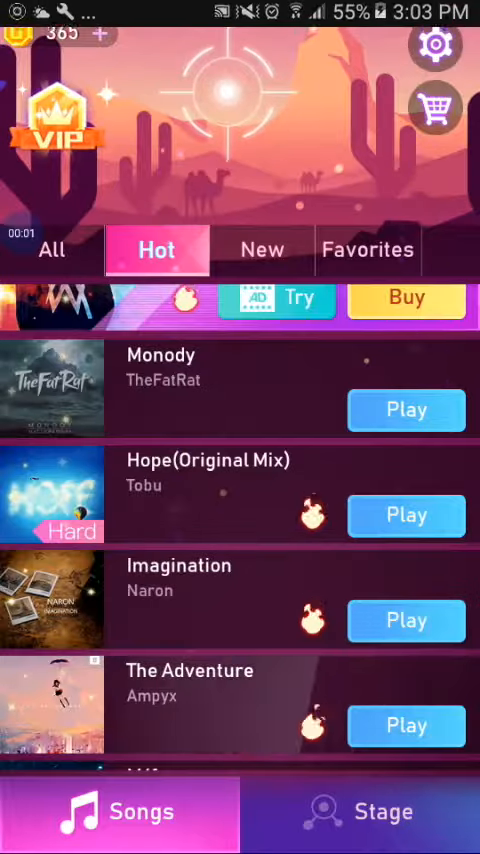
Switch the song library to Favorites to show Nevada, Unity, Alone and Monody
left_click(367, 250)
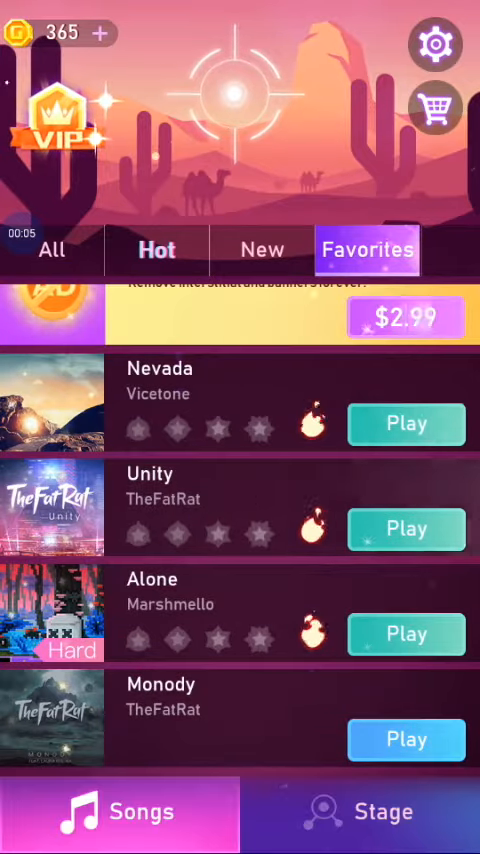
Play Nevada to the results screen, earning one star, score 20 and 10 coins
left_click(406, 424)
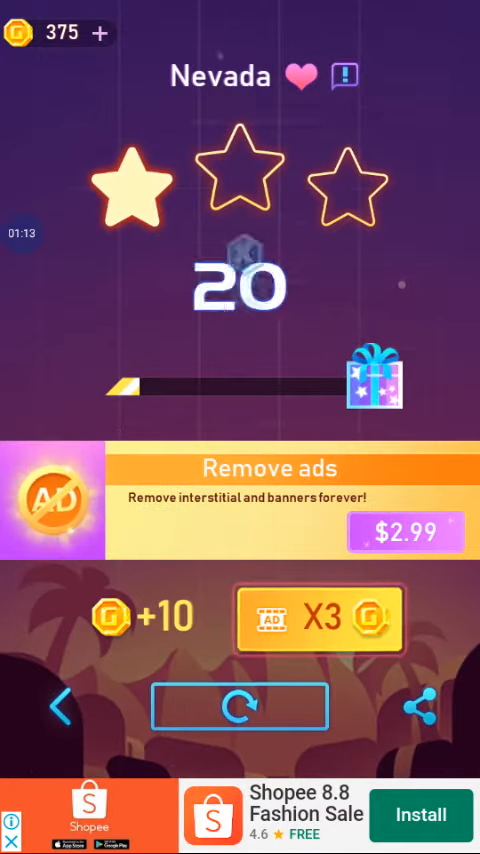
Leave the results, dismiss the VIP offer, and claim the Day 1 reward
left_click(240, 707)
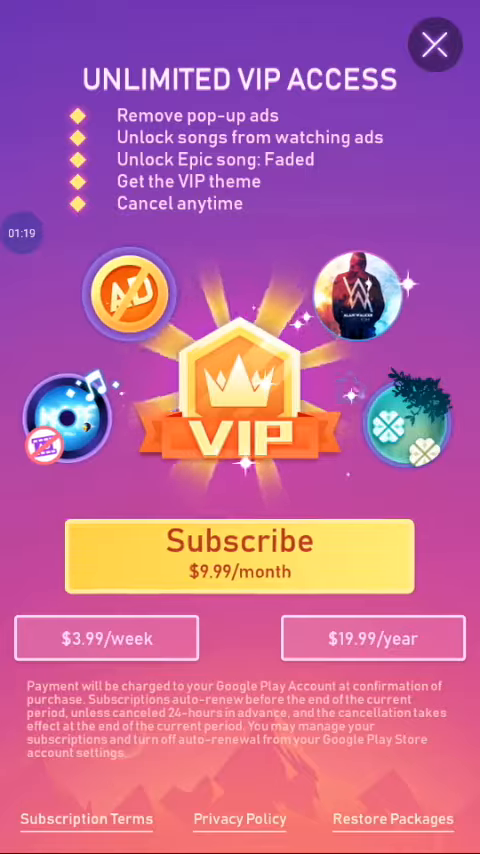
left_click(435, 45)
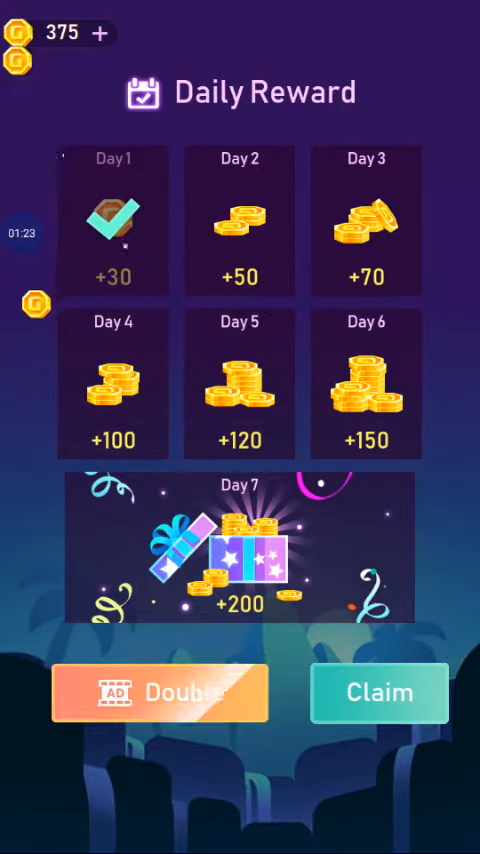
left_click(380, 693)
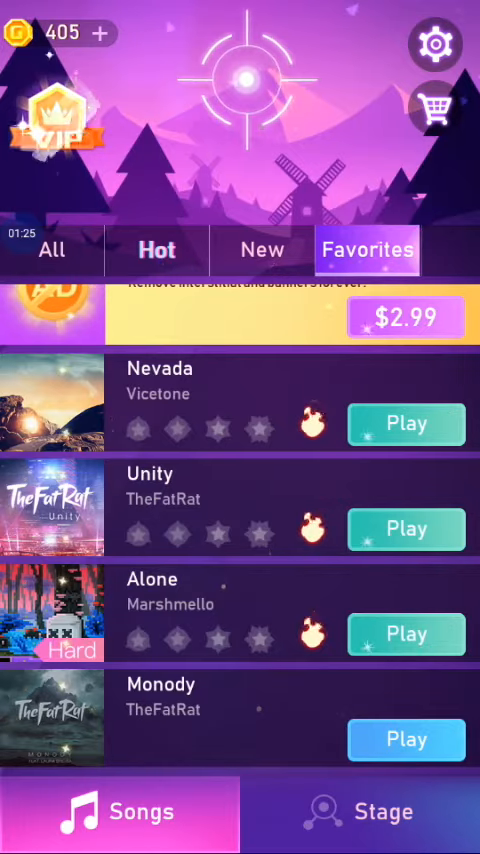
Start another favorite song and shoot incoming tiles, reaching a score of 66
left_click(405, 739)
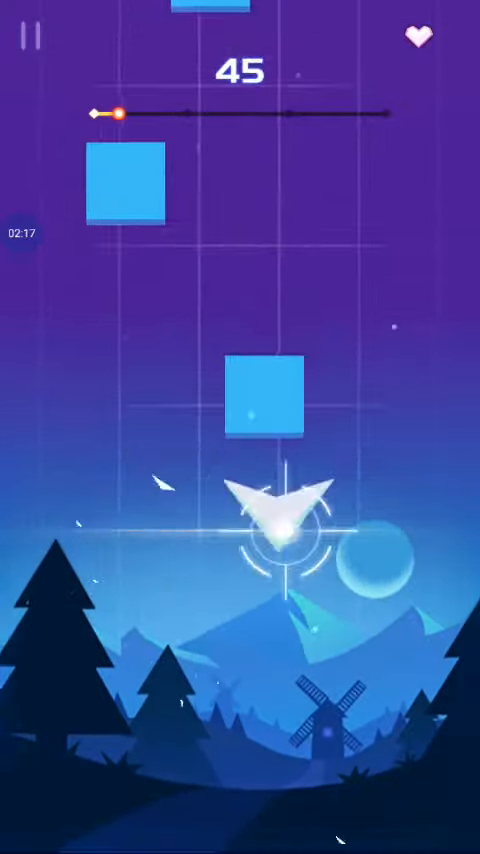
left_click(240, 520)
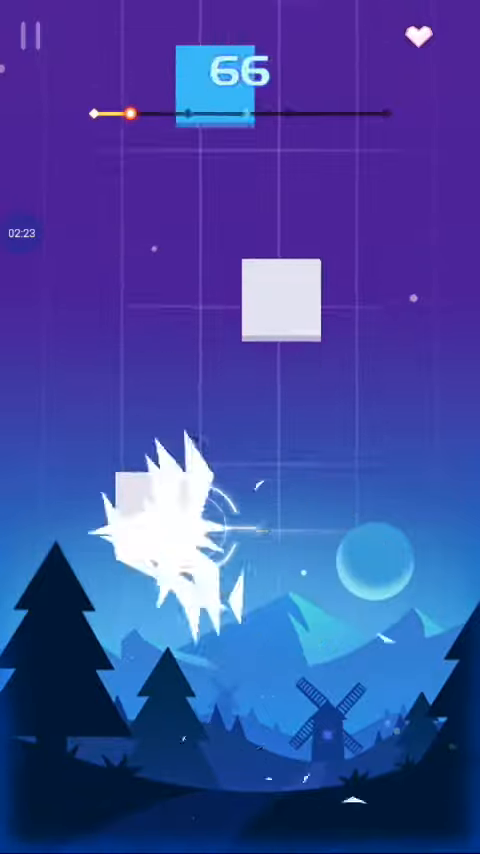